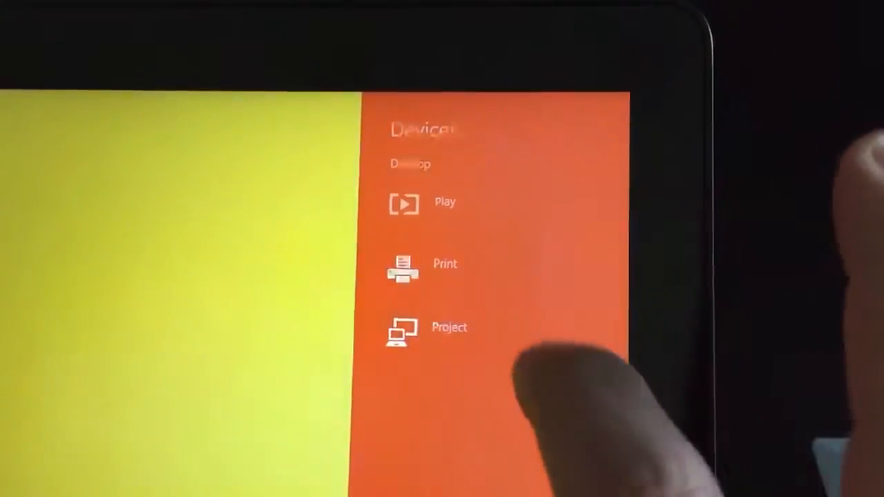
# - Choose Project from the Devices charm to send the screen to another display
pyautogui.click(425, 327)
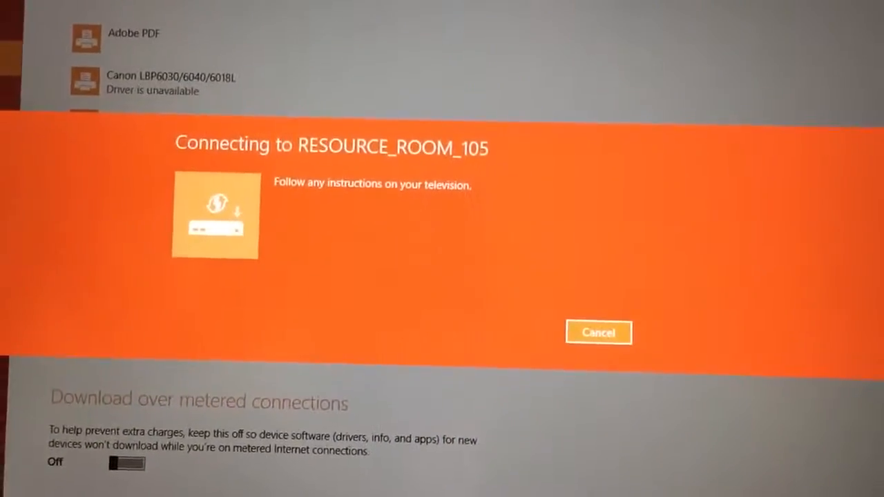
# - Dismiss the connecting notice and find RESOURCE_ROOM_105 under Other devices
pyautogui.click(598, 332)
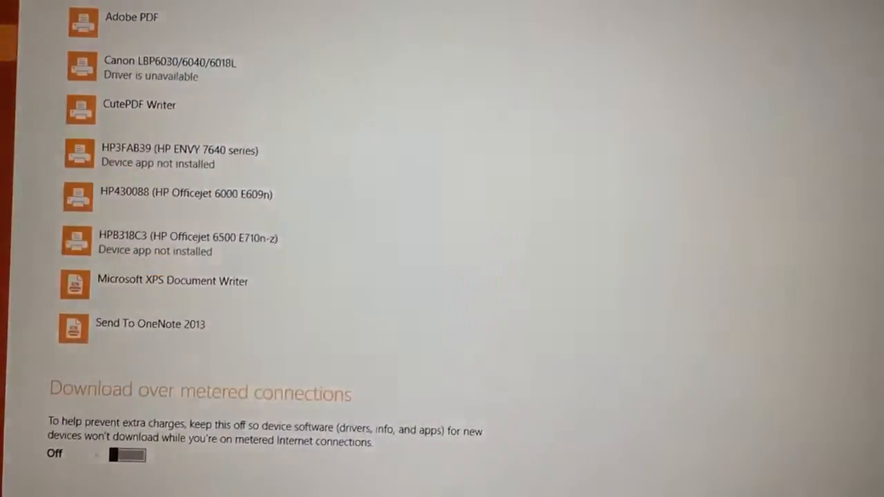
pyautogui.scroll(3)
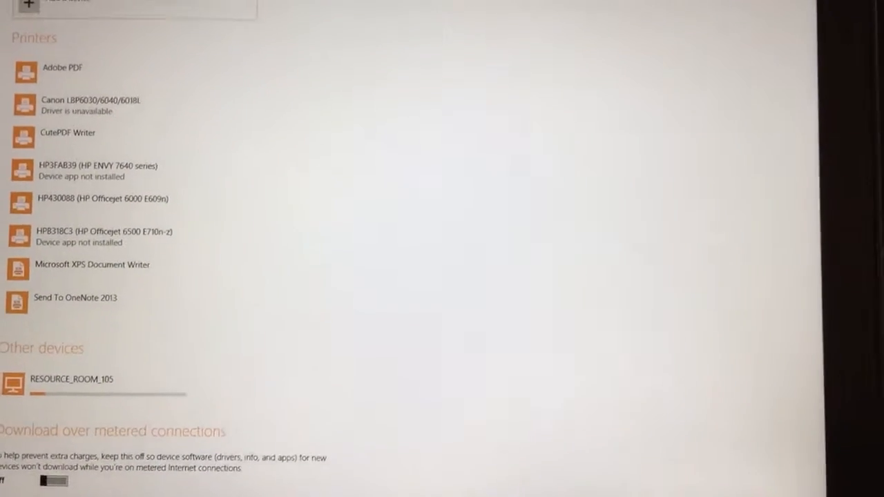